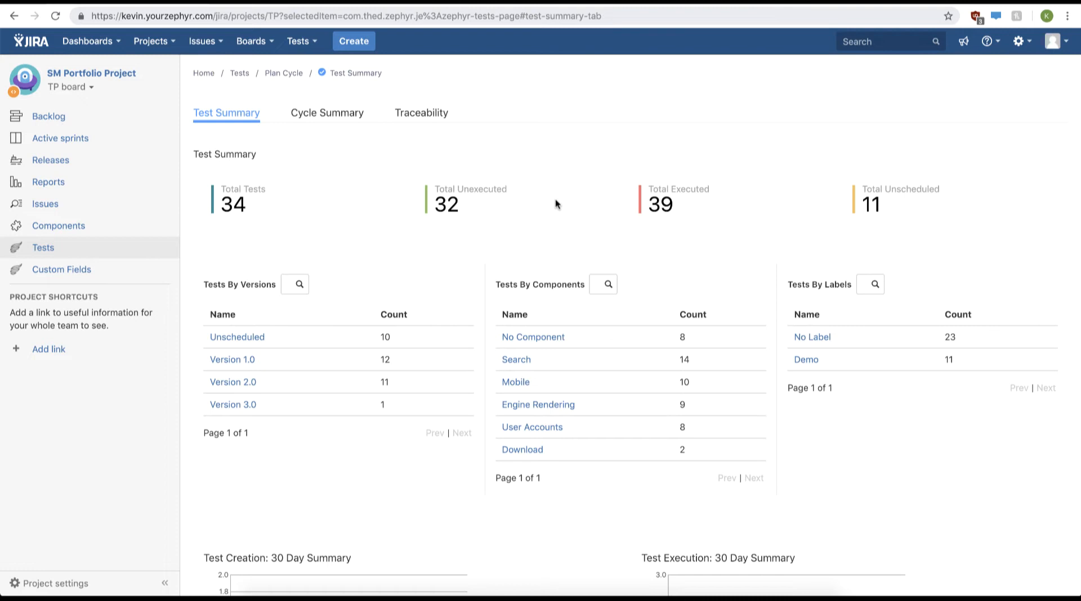
Go to Manage Dashboards from the Dashboards menu
{"action": "left_click", "coordinate": [88, 40]}
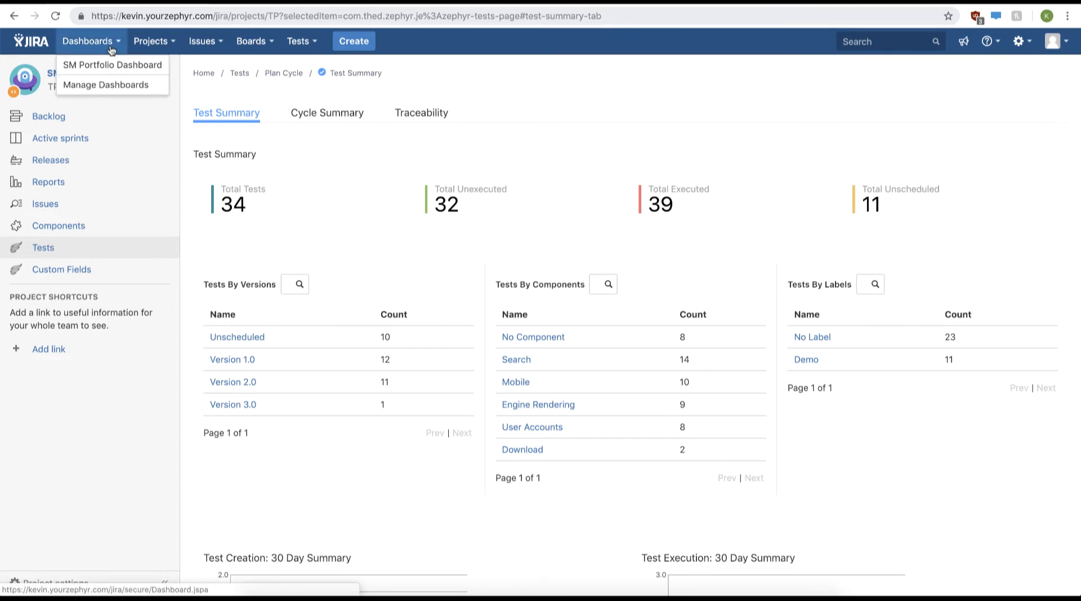
{"action": "left_click", "coordinate": [105, 84]}
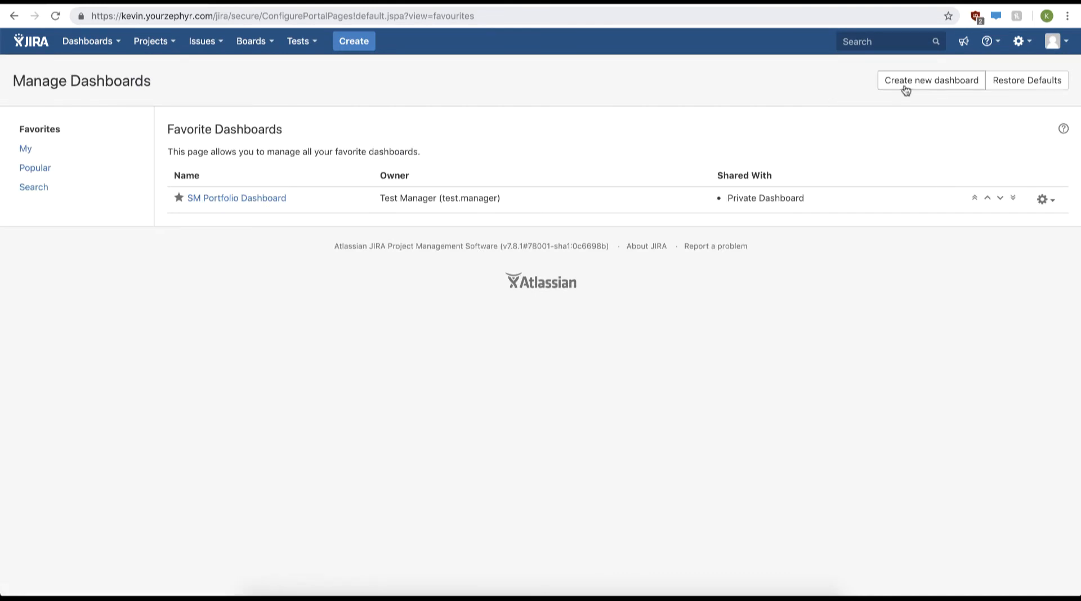
{"action": "mouse_move", "coordinate": [424, 211]}
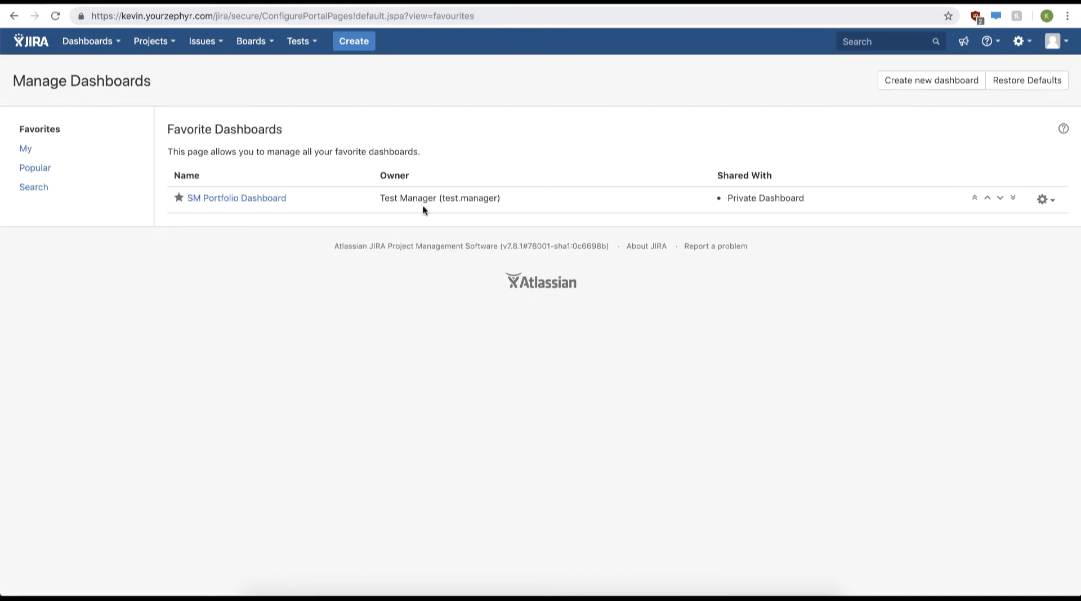
Open the SM Portfolio Dashboard and scroll through its Zephyr test charts
{"action": "left_click", "coordinate": [237, 198]}
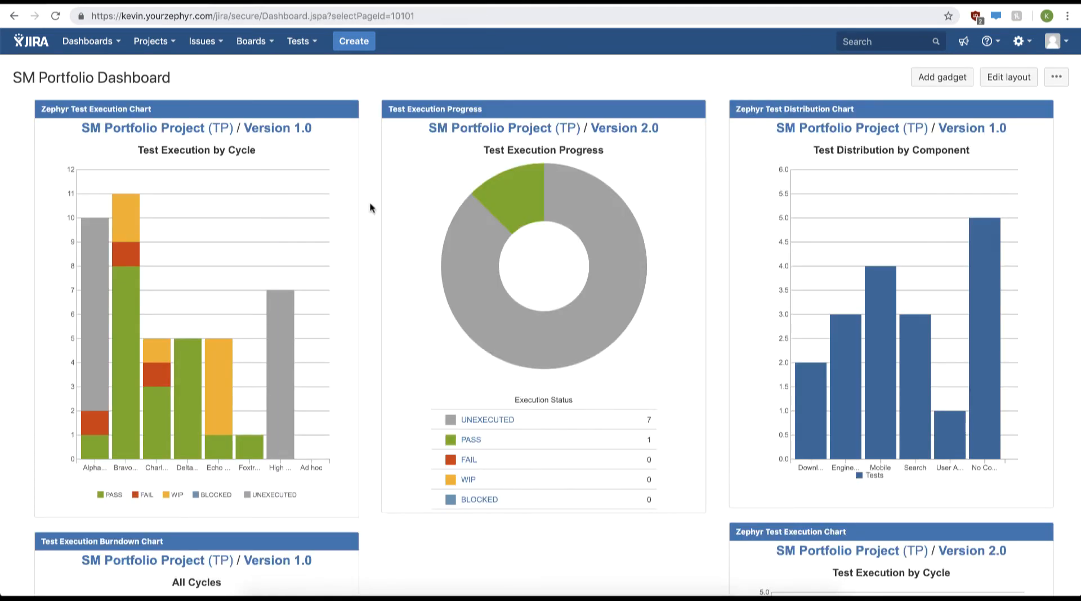
{"action": "scroll", "scroll_direction": "down", "scroll_amount": 3}
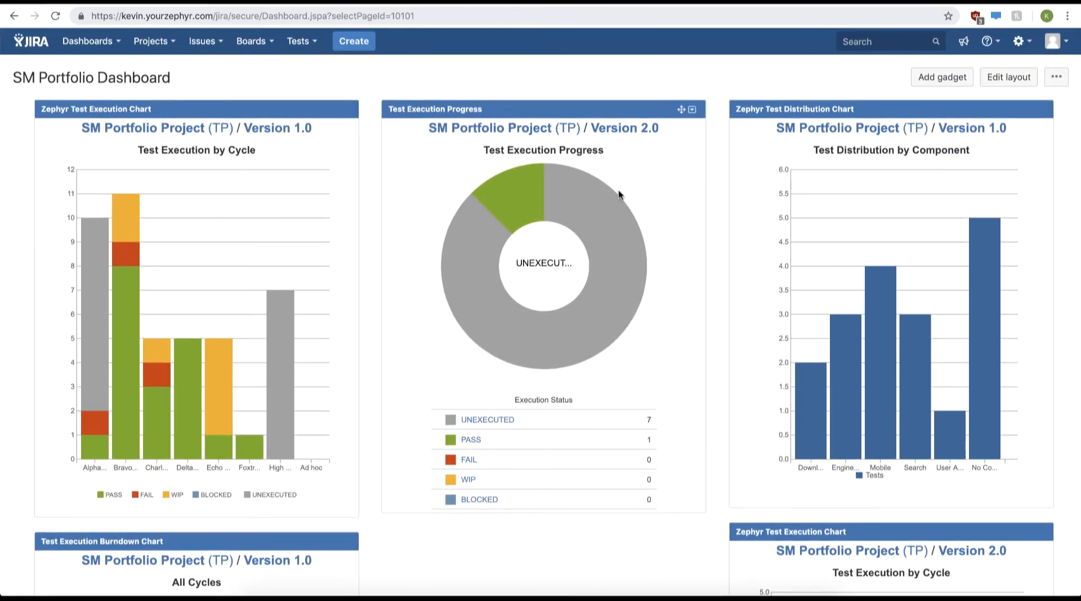
Load all gadgets in Add a gadget, search 'Zephyr', and browse the results
{"action": "left_click", "coordinate": [940, 77]}
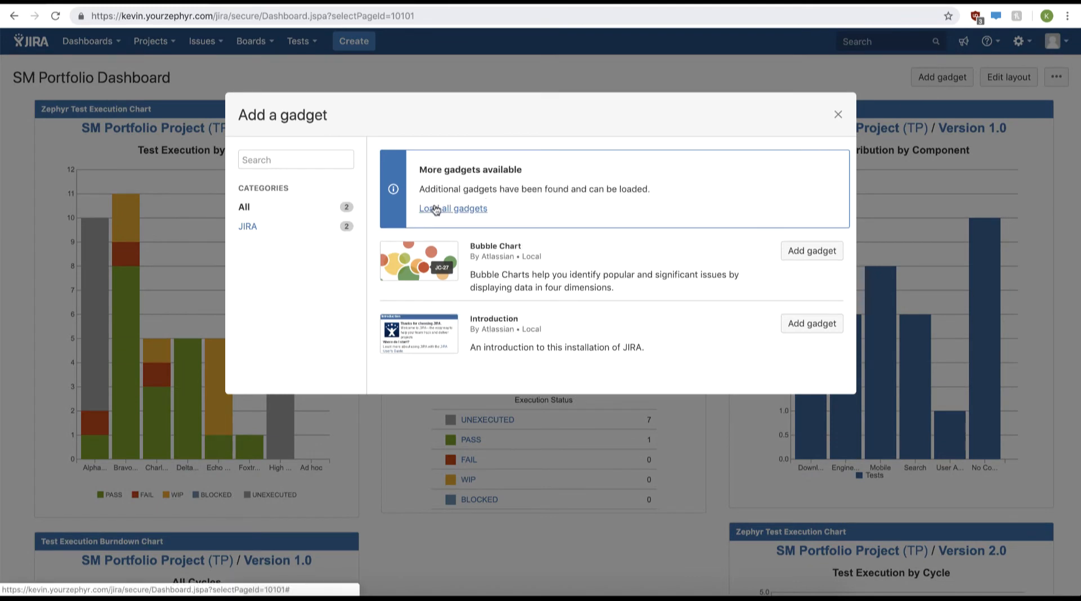
{"action": "left_click", "coordinate": [452, 209]}
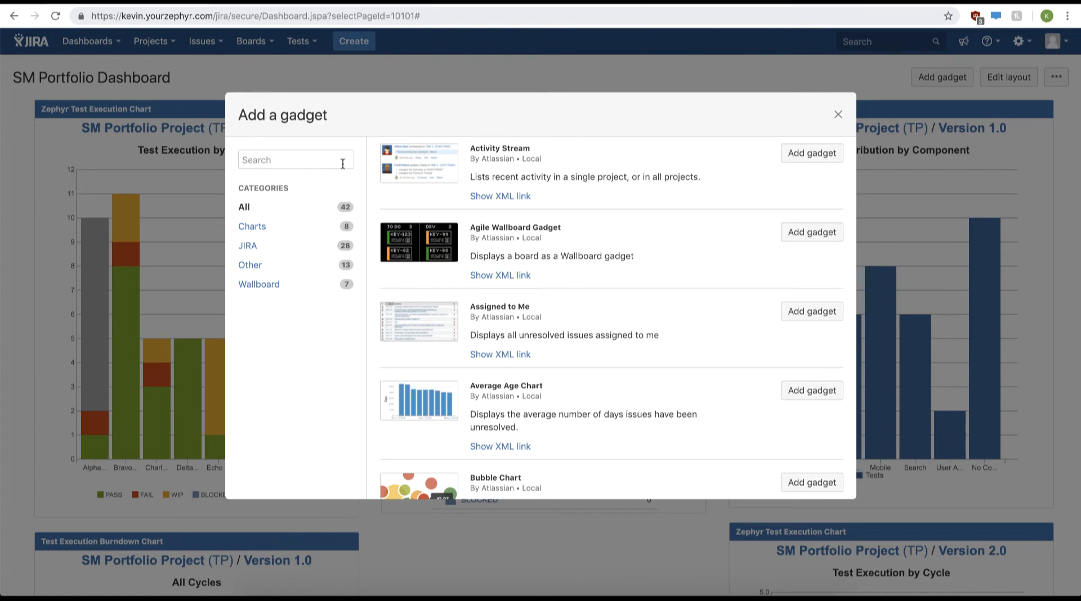
{"action": "type", "text": "Zephyr"}
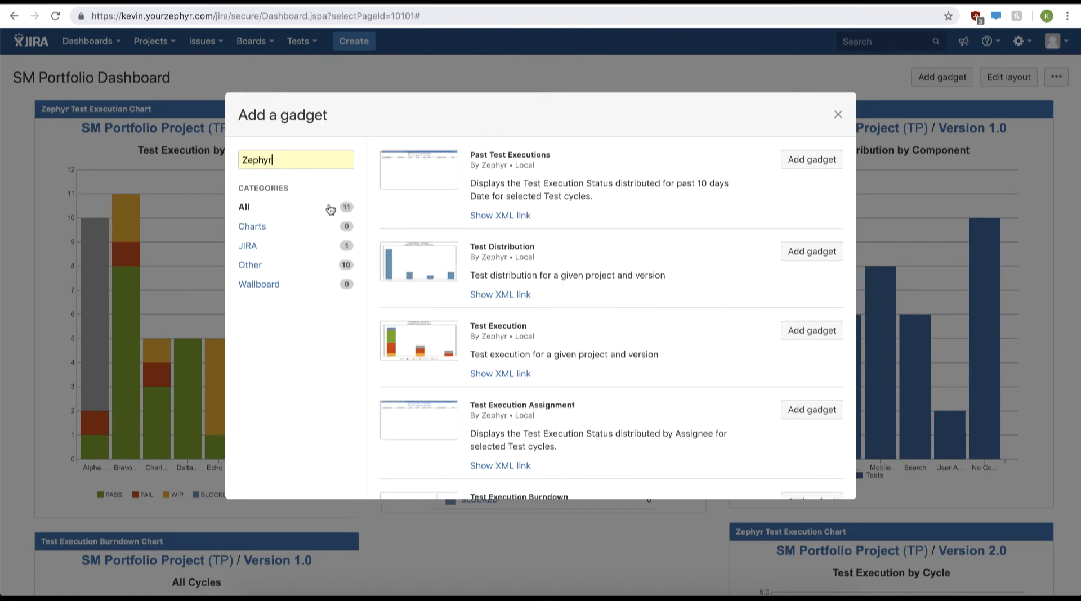
{"action": "mouse_move", "coordinate": [598, 247]}
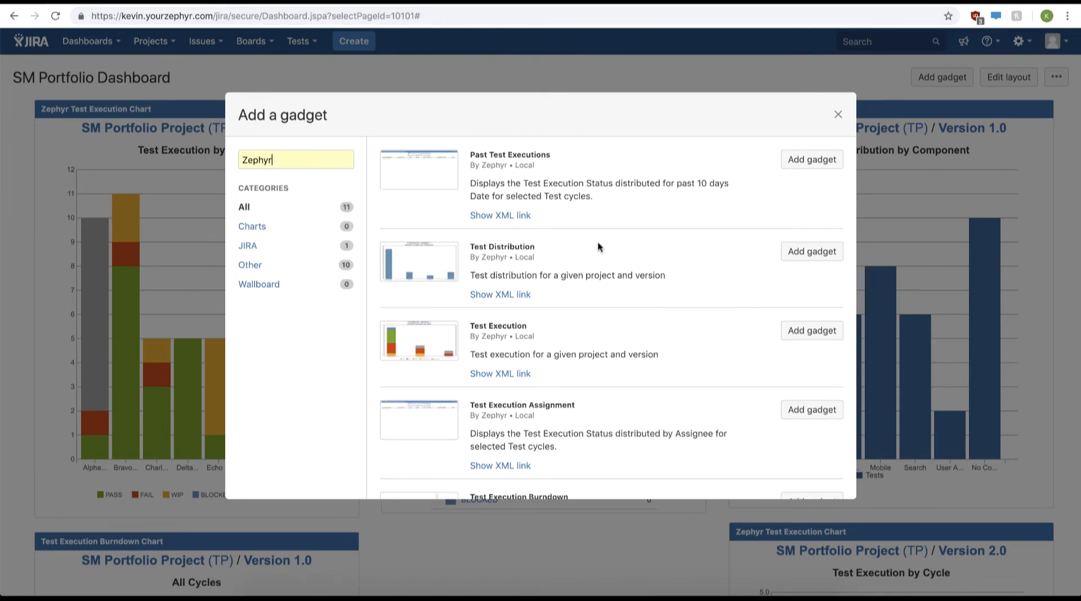
{"action": "scroll", "scroll_direction": "down", "scroll_amount": 3}
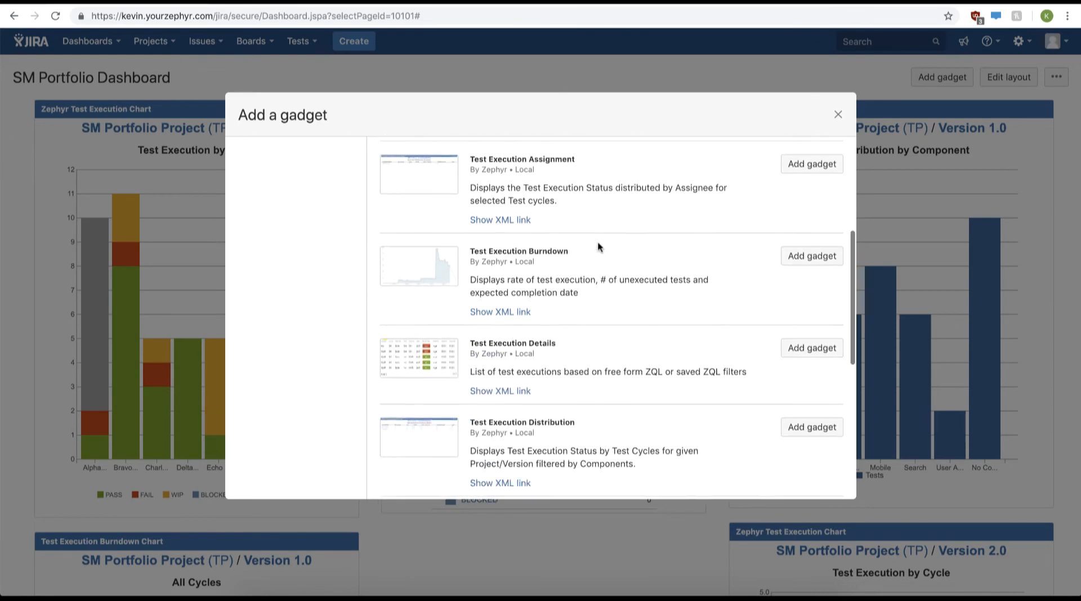
{"action": "scroll", "scroll_direction": "down", "scroll_amount": 3}
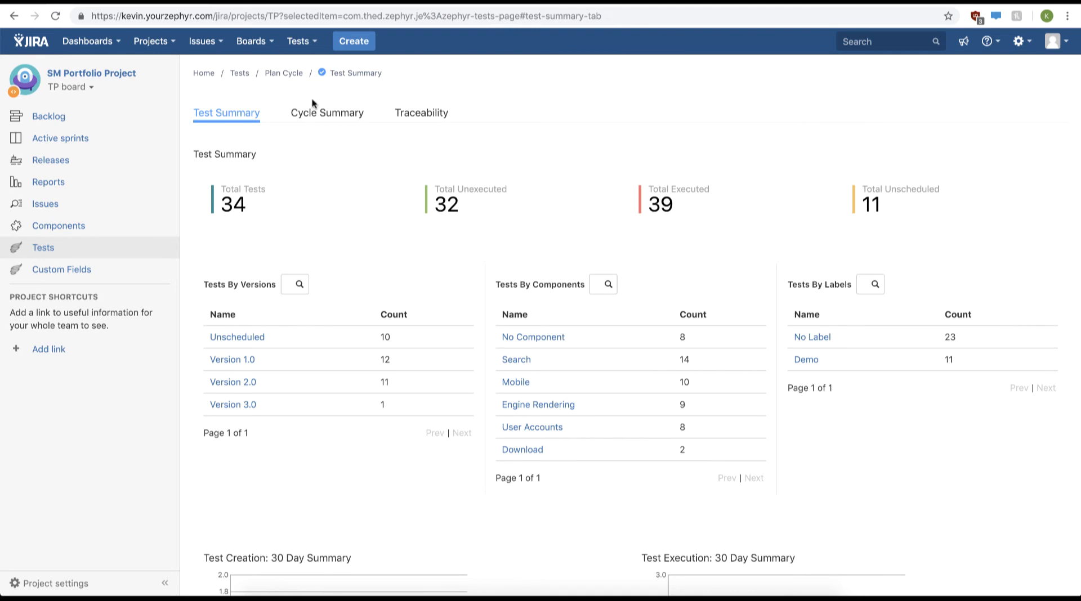
Open the Tests menu listing Zephyr testing pages
{"action": "left_click", "coordinate": [299, 41]}
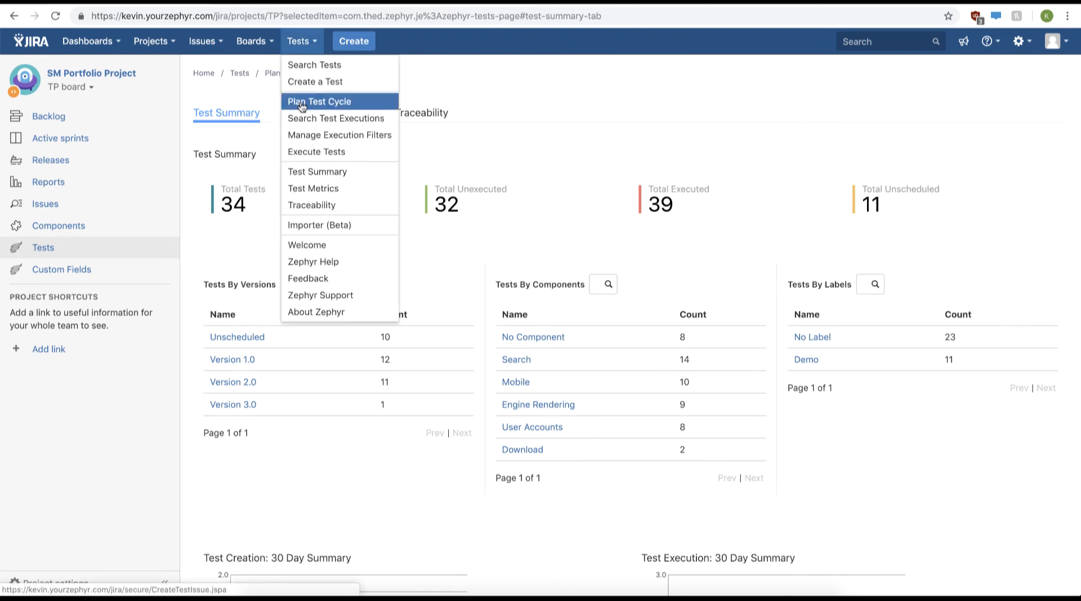